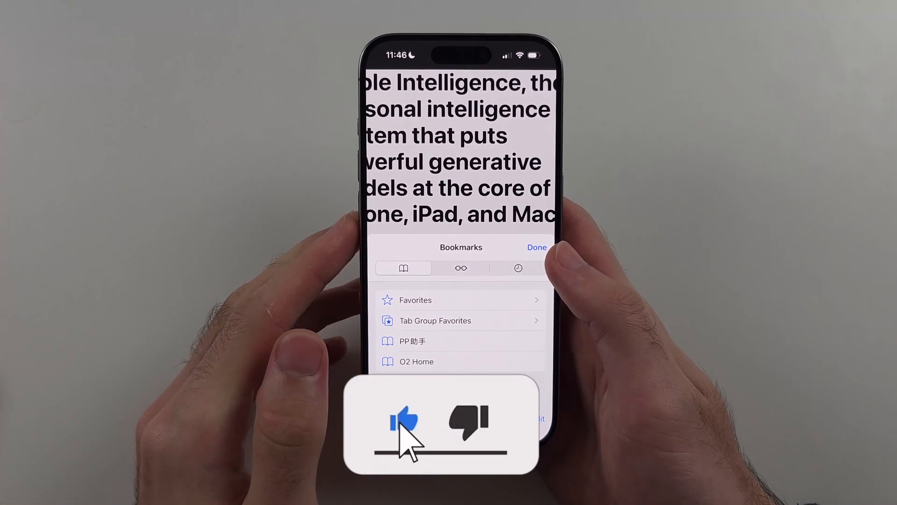
Leave Safari and return to the iPhone home screen.
click(402, 421)
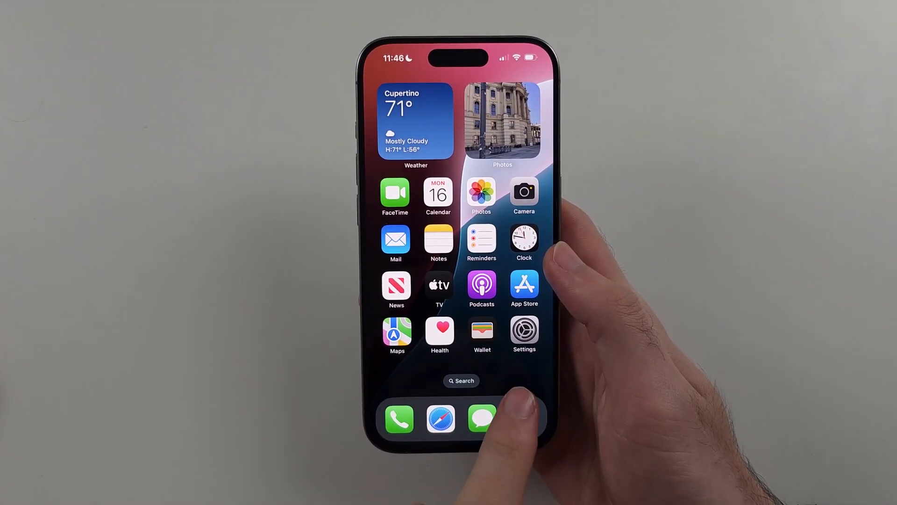
Reach Safari's settings page through Settings > Apps > Safari.
click(523, 329)
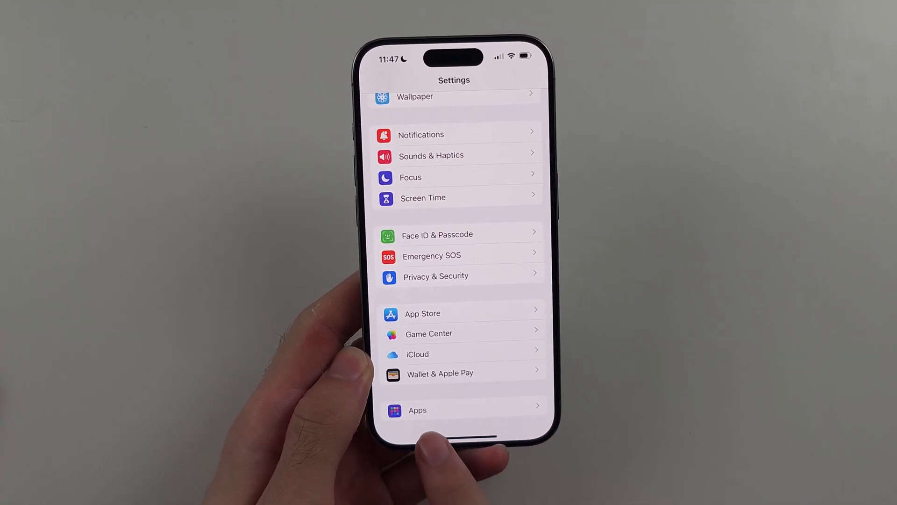
click(416, 409)
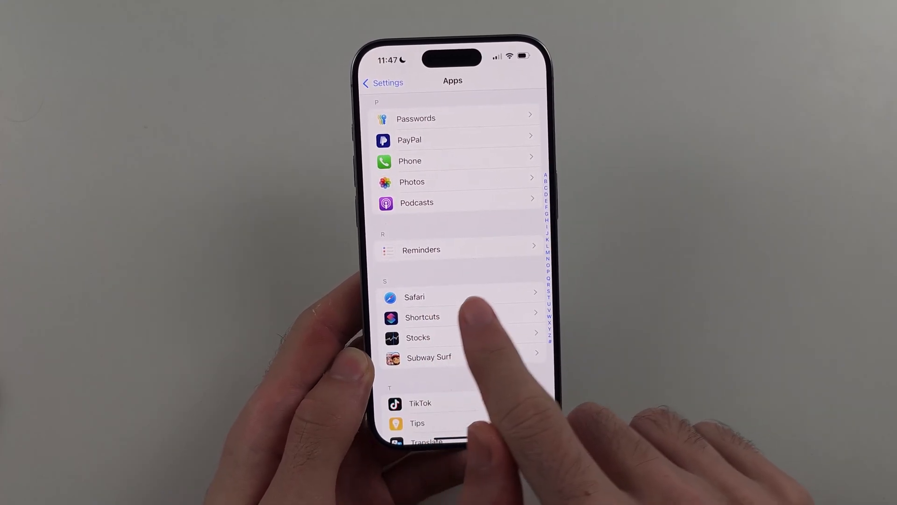
click(414, 297)
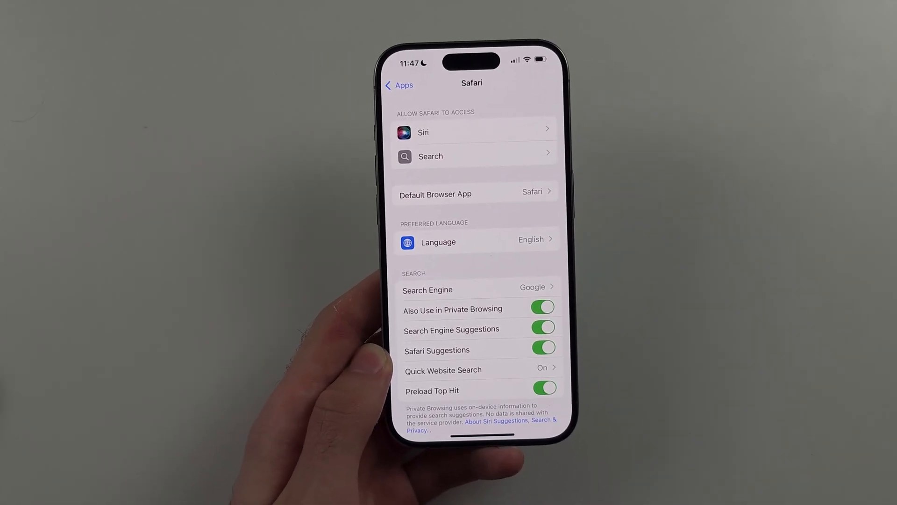
scroll(down, 3)
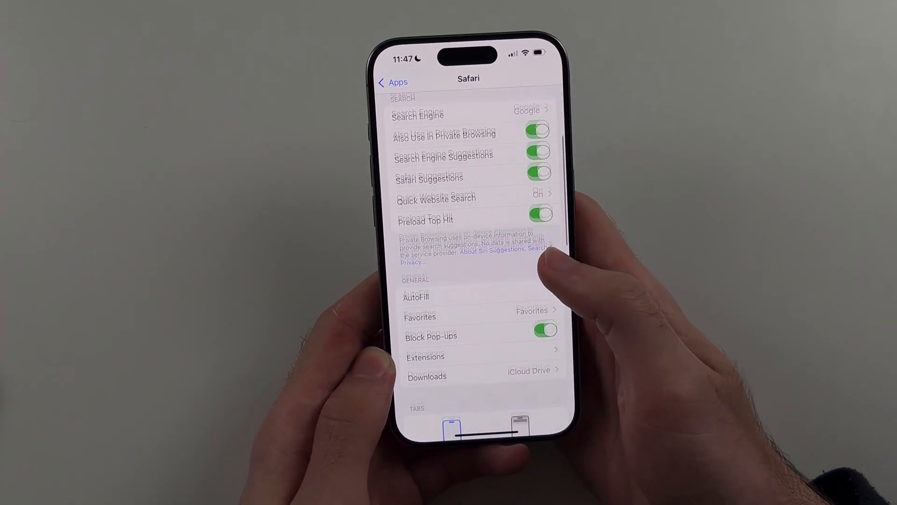
scroll(down, 3)
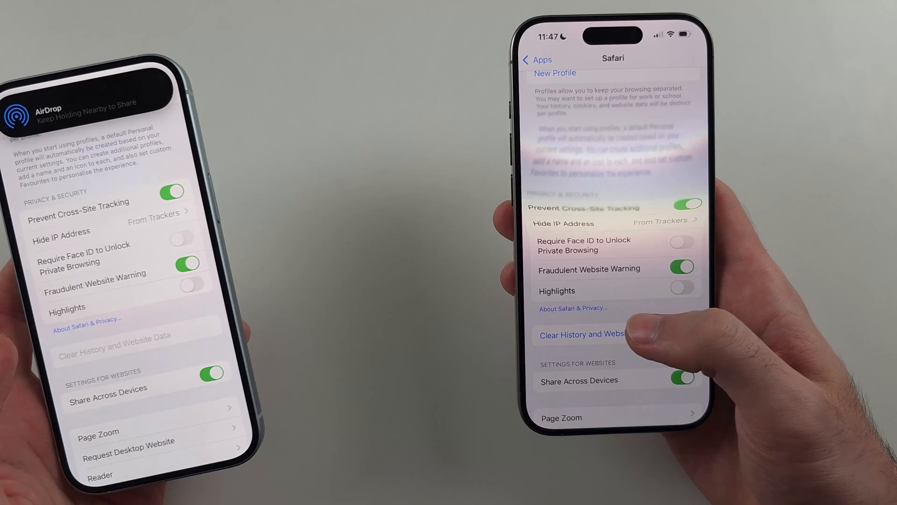
click(582, 335)
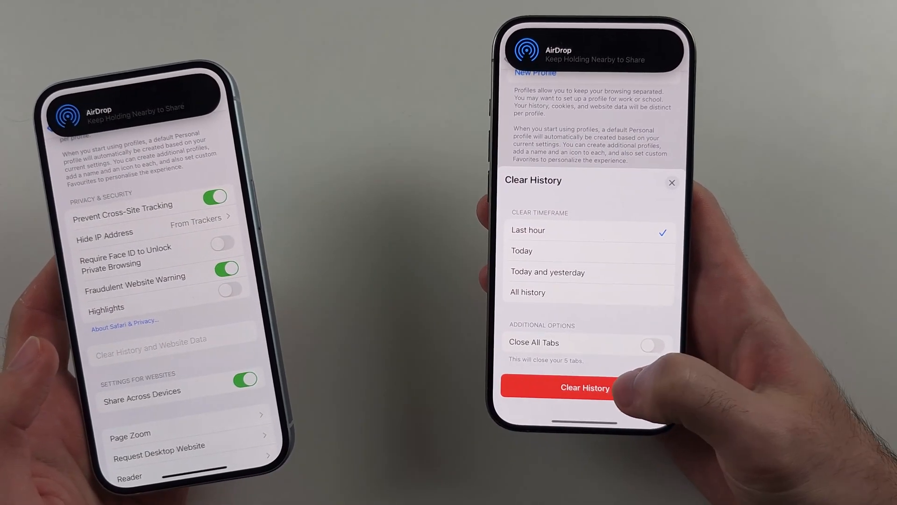
click(585, 387)
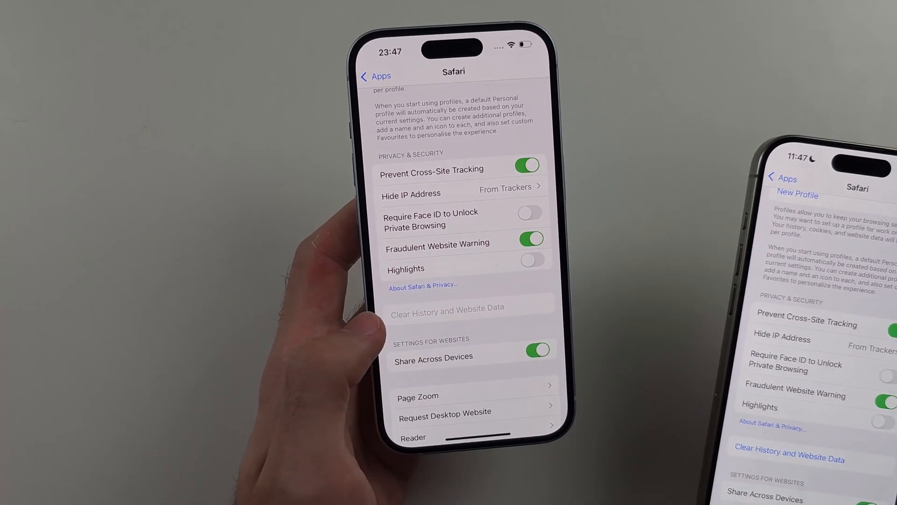
Back out to the main settings list and go into Screen Time.
click(376, 75)
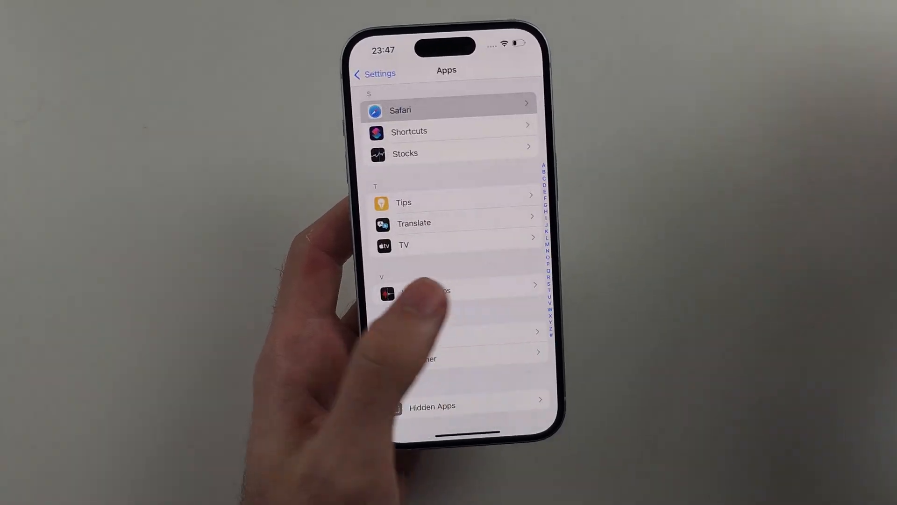
click(374, 74)
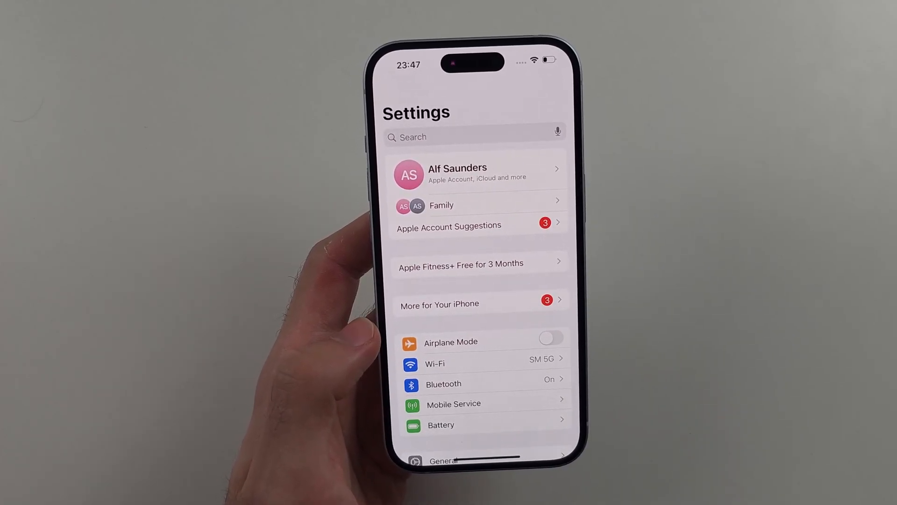
scroll(down, 3)
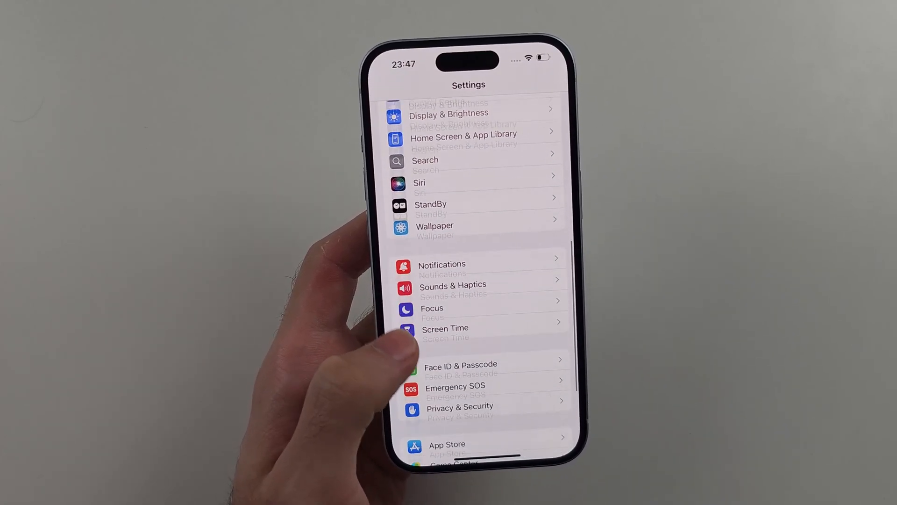
scroll(down, 3)
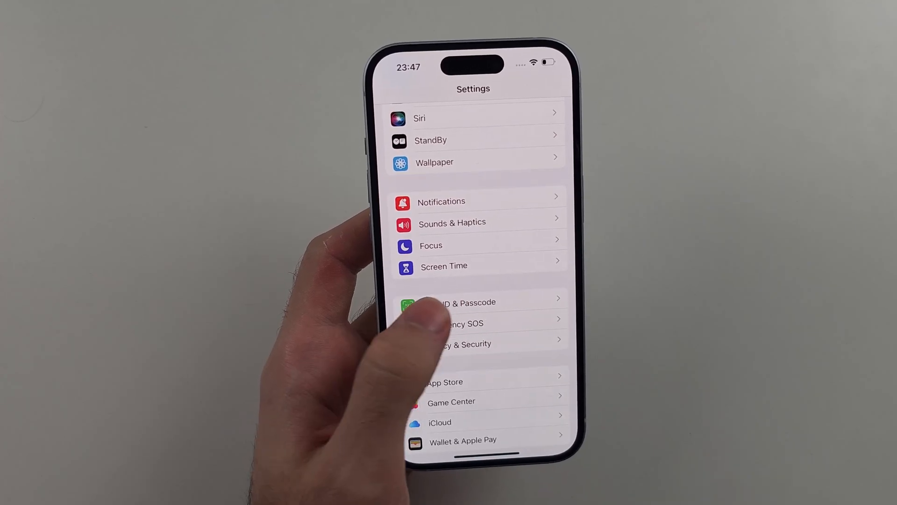
click(444, 265)
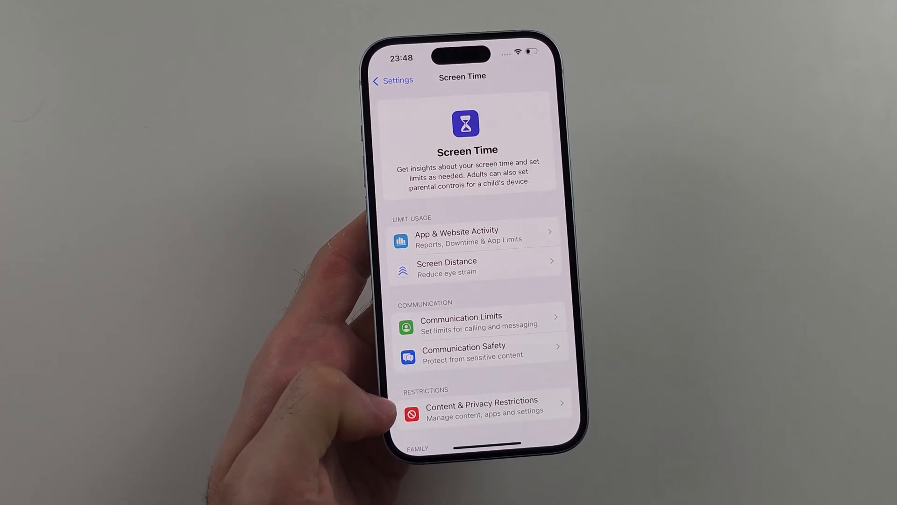
Reach Store, Web, Siri & Game Center Content under Content & Privacy Restrictions.
click(480, 407)
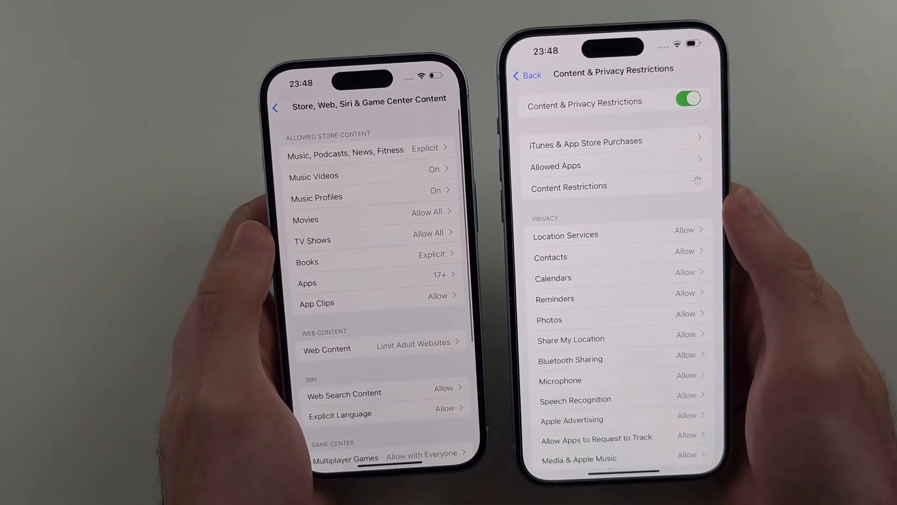
click(568, 186)
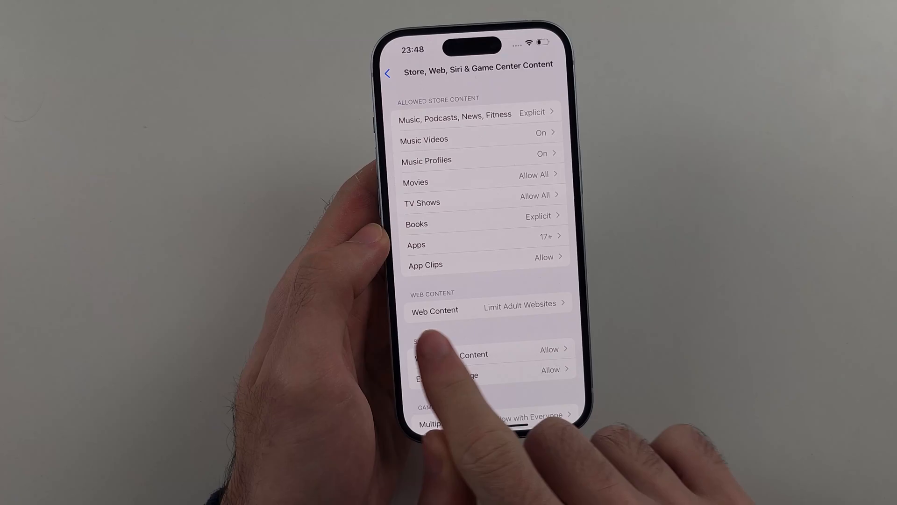
Set Web Content to Unrestricted and return to Content & Privacy Restrictions.
click(434, 310)
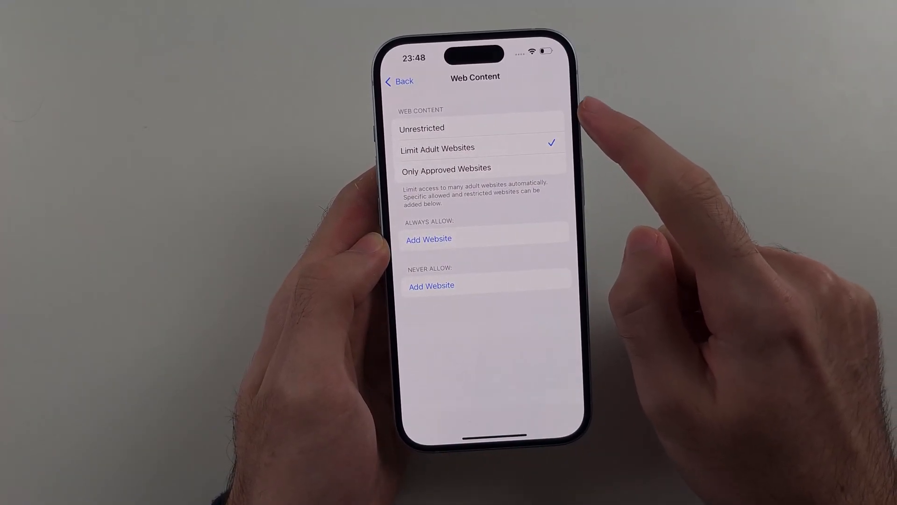
click(423, 128)
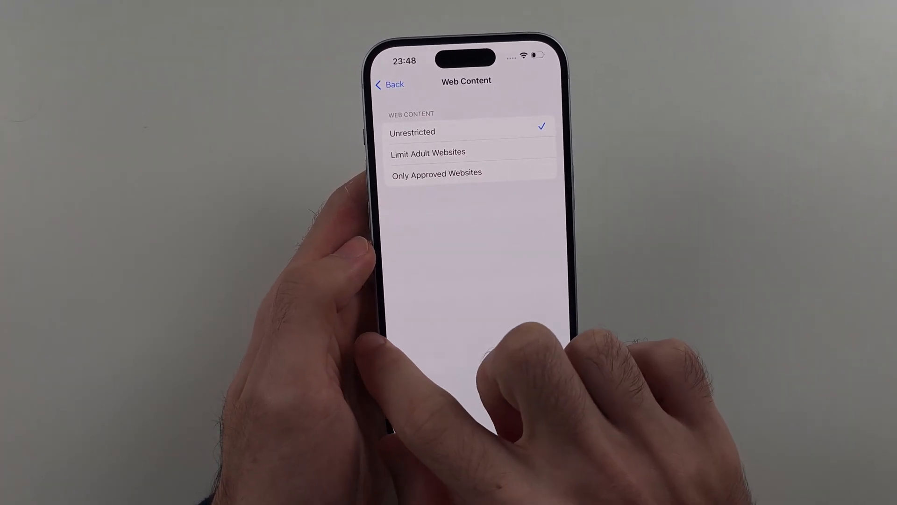
click(391, 84)
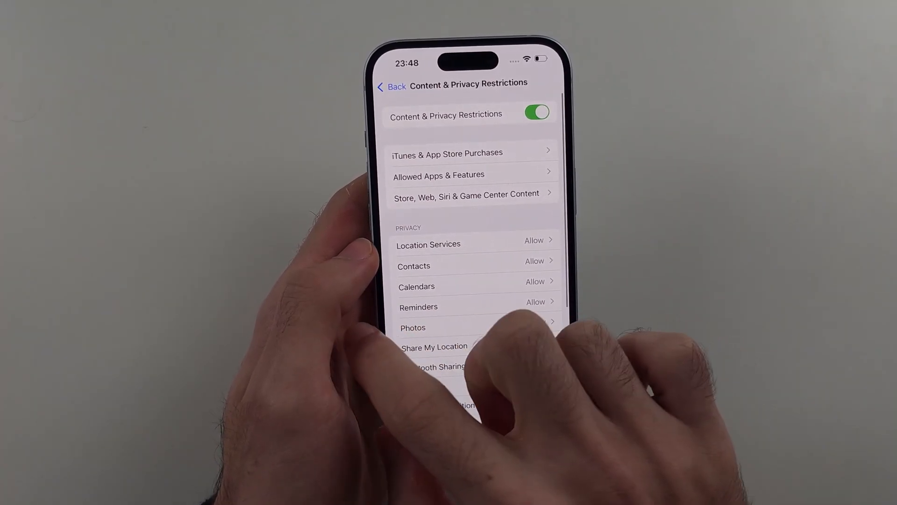
scroll(up, 3)
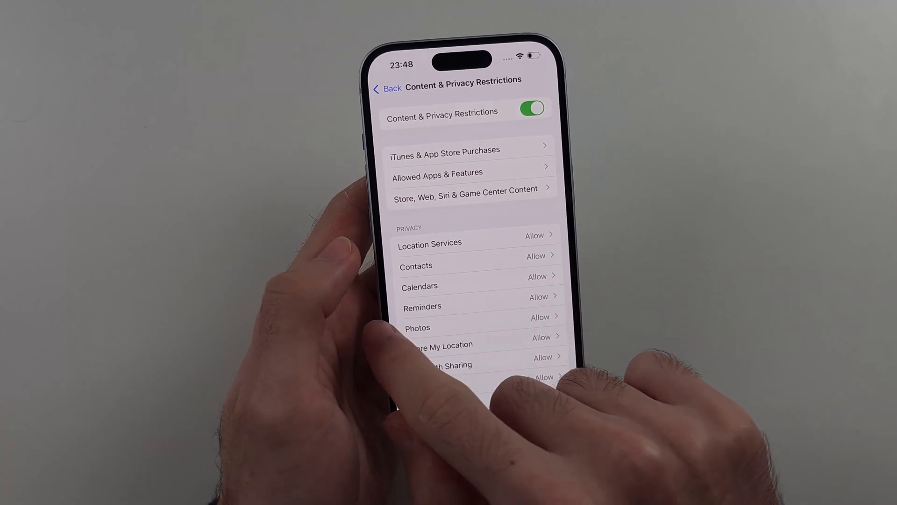
Return to Safari's settings and start Clear History and Website Data, showing timeframe choices.
click(387, 88)
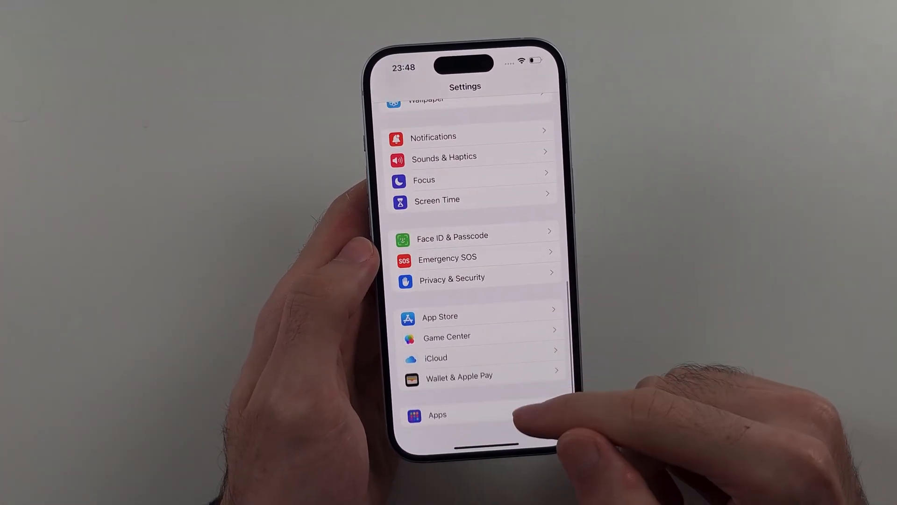
click(437, 415)
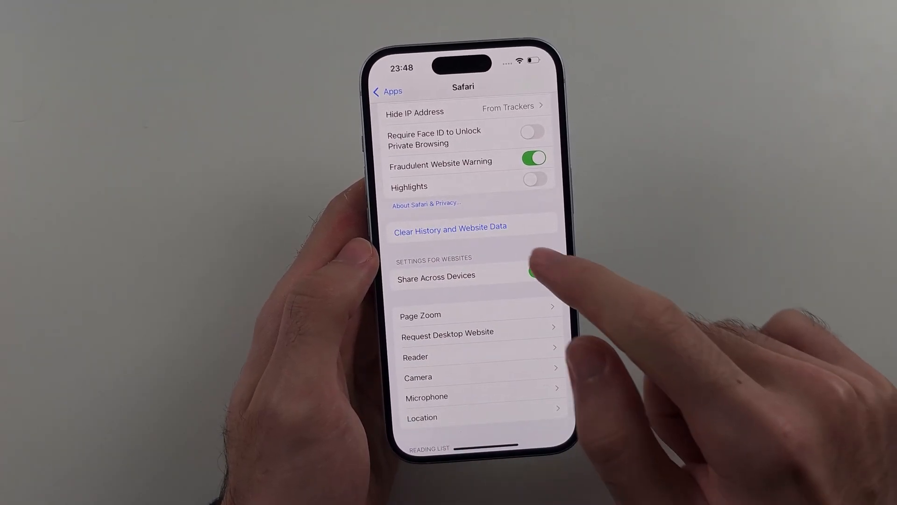
click(451, 227)
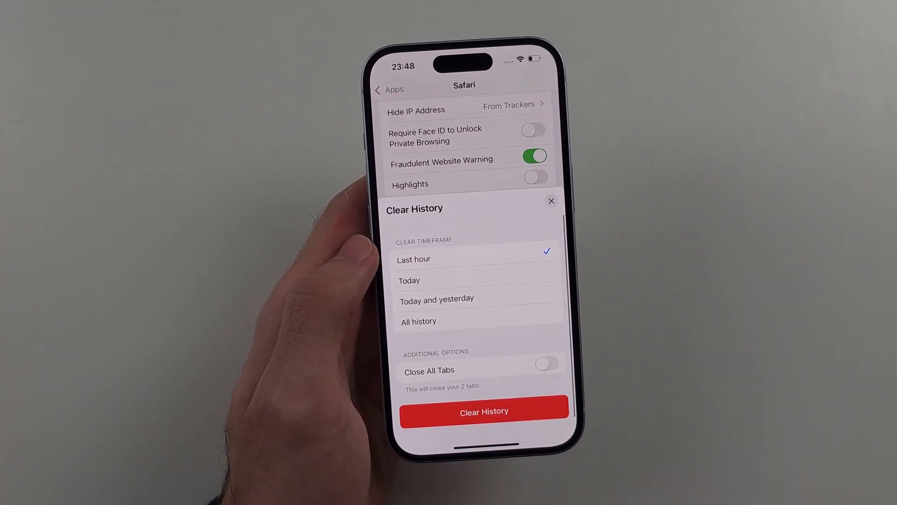